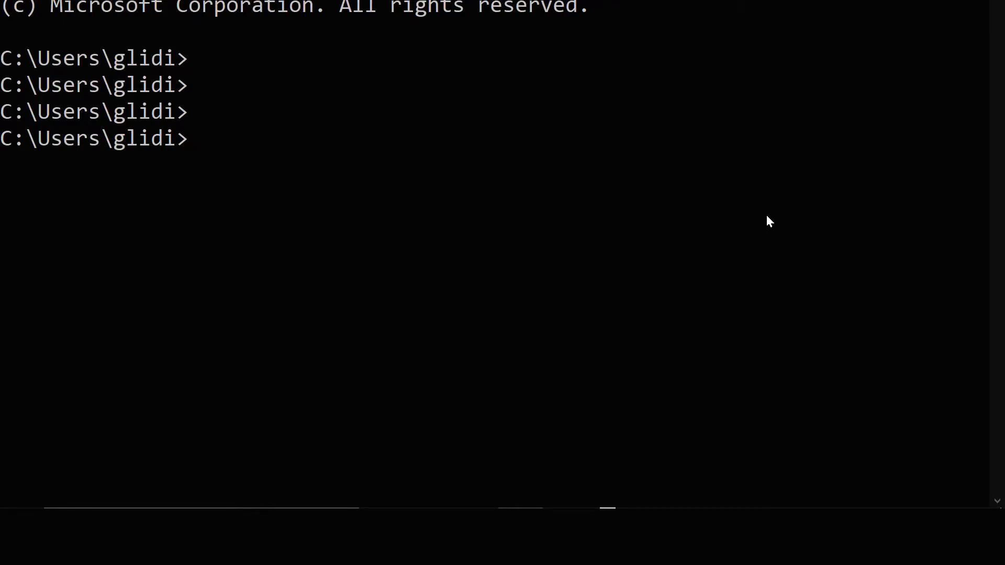
{"action": "mouse_move", "coordinate": [720, 220]}
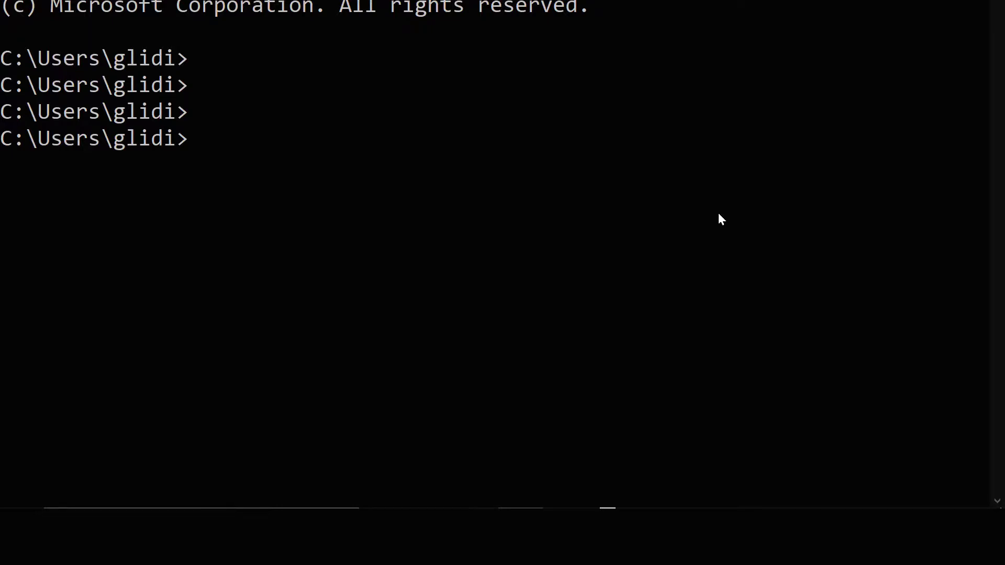
{"action": "mouse_move", "coordinate": [687, 213]}
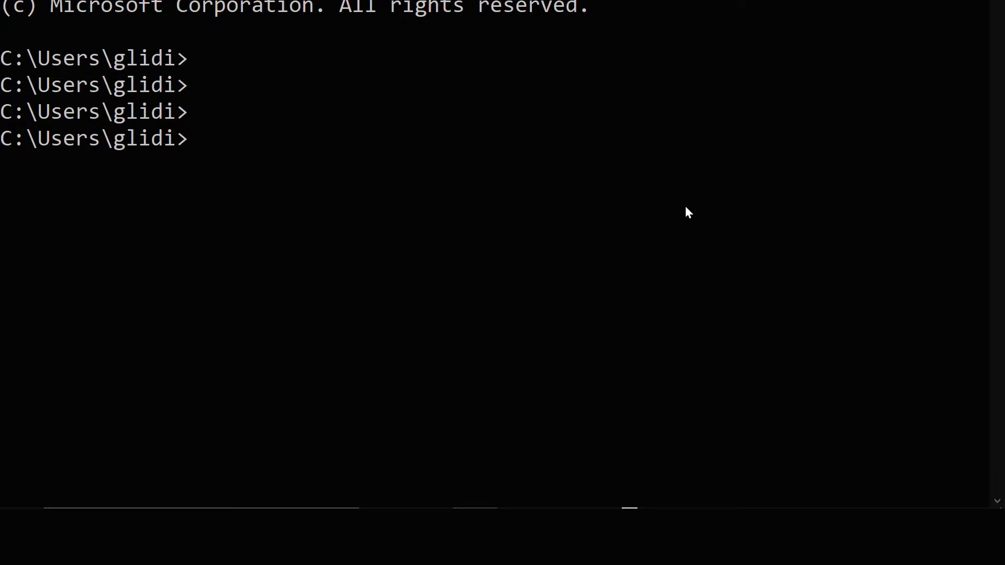
Install TypeScript globally with npm install -g typescript, then print the tsc options list.
{"action": "type", "text": "n"}
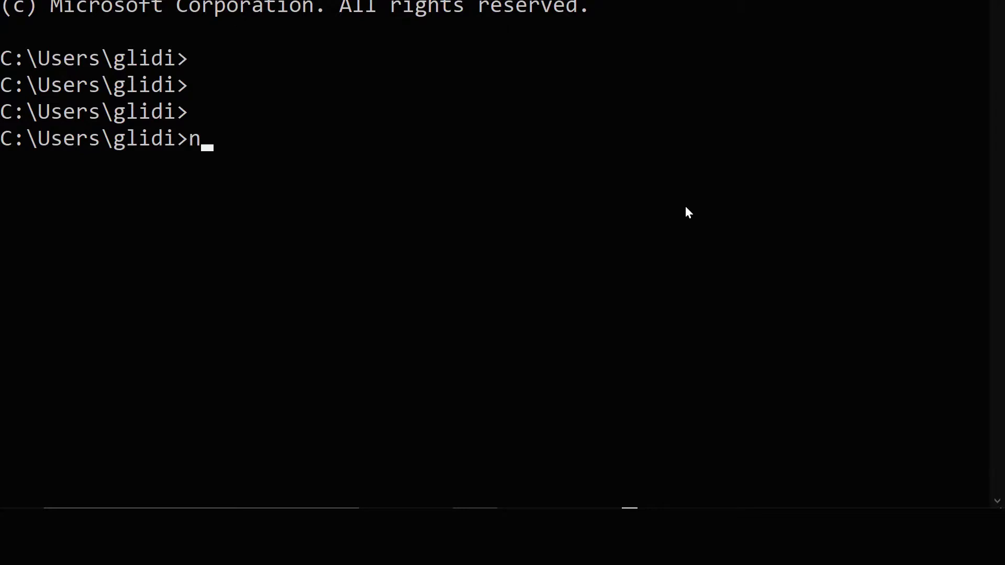
{"action": "type", "text": "pm install -g"}
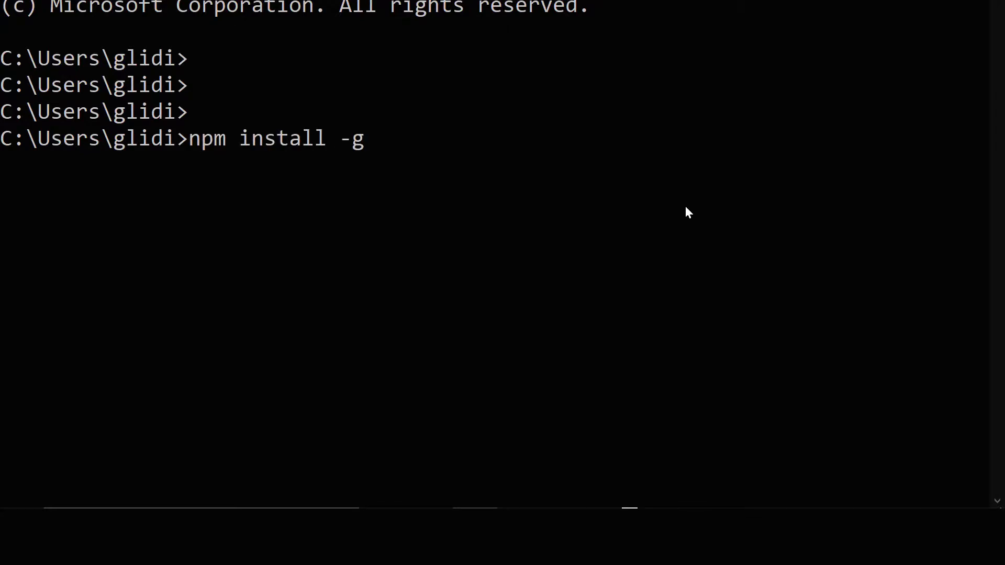
{"action": "type", "text": "typescript"}
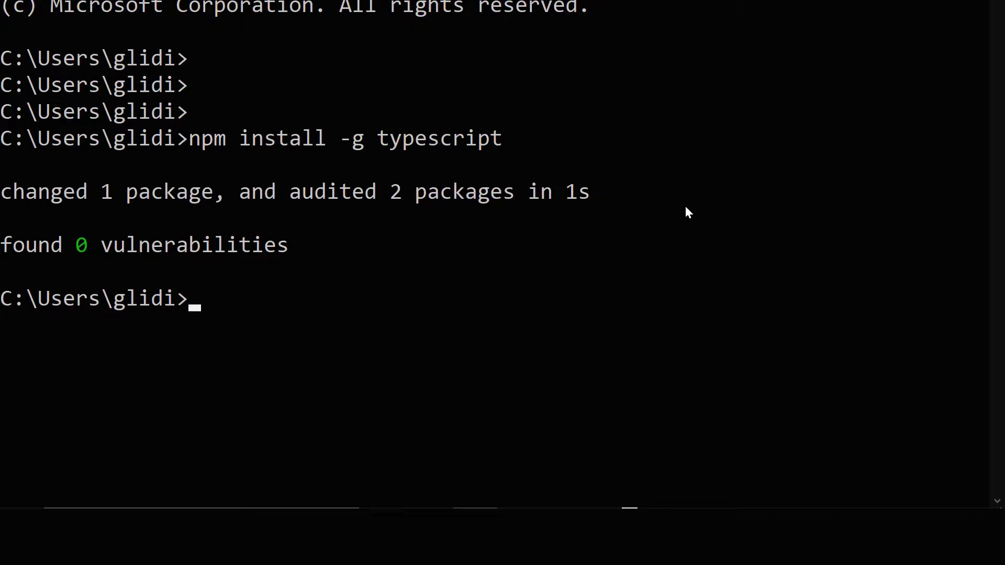
{"action": "type", "text": "npx"}
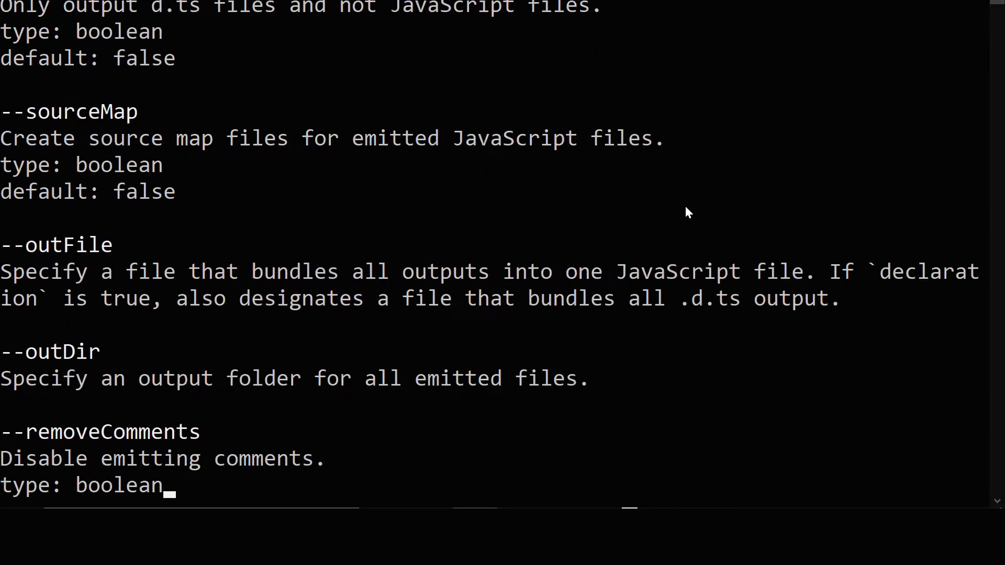
{"action": "scroll", "scroll_direction": "down", "scroll_amount": 3}
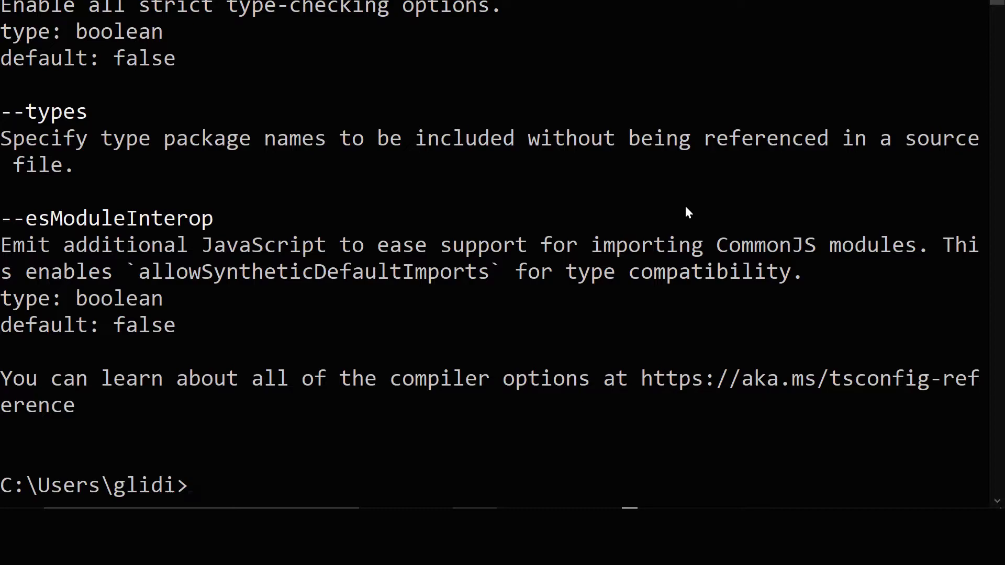
Discard the half-typed npm line and run npx tsc -v, showing Version 4.6.2.
{"action": "type", "text": "npm install -g"}
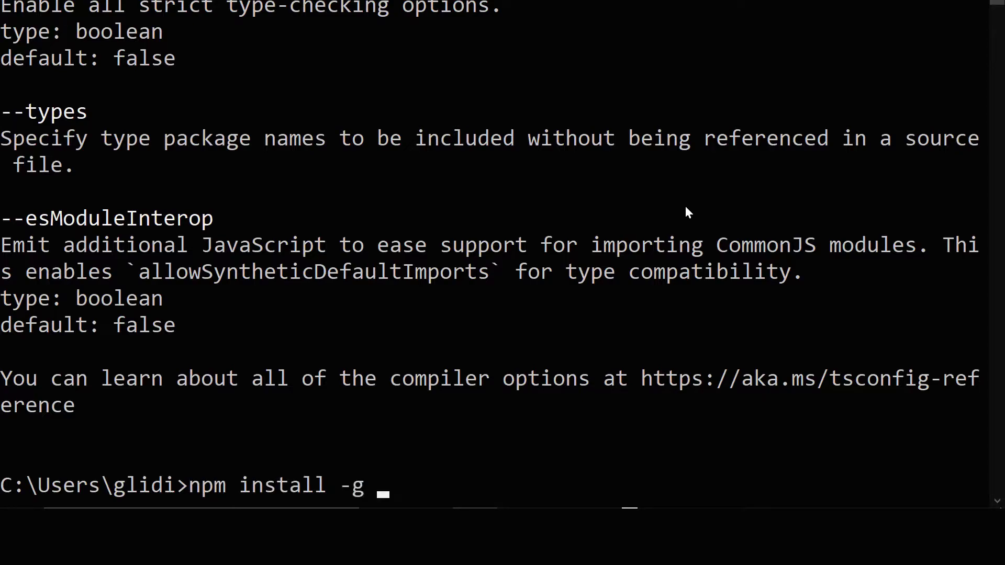
{"action": "key", "text": "BackSpace"}
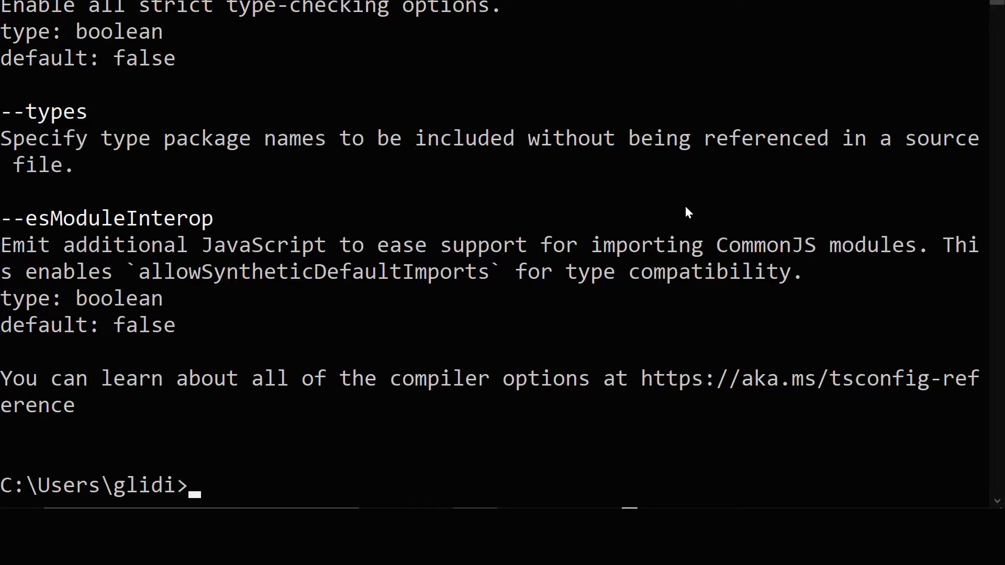
{"action": "type", "text": "npx"}
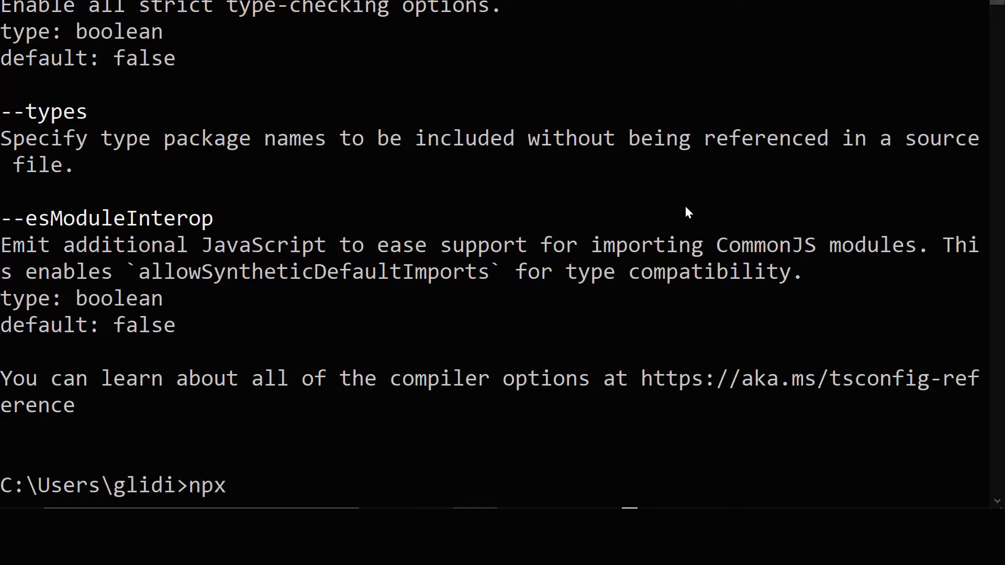
{"action": "type", "text": "tsc"}
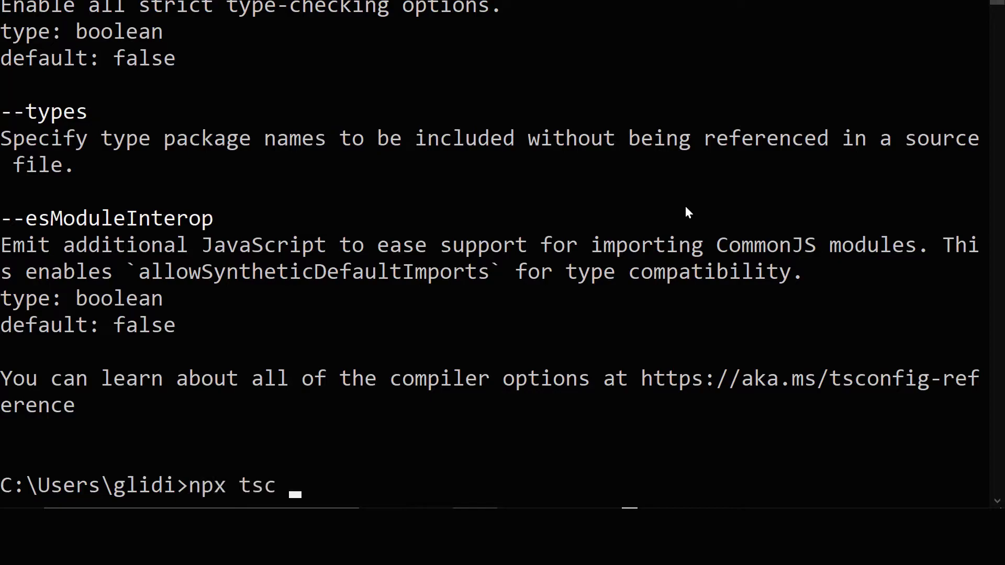
{"action": "type", "text": "-v"}
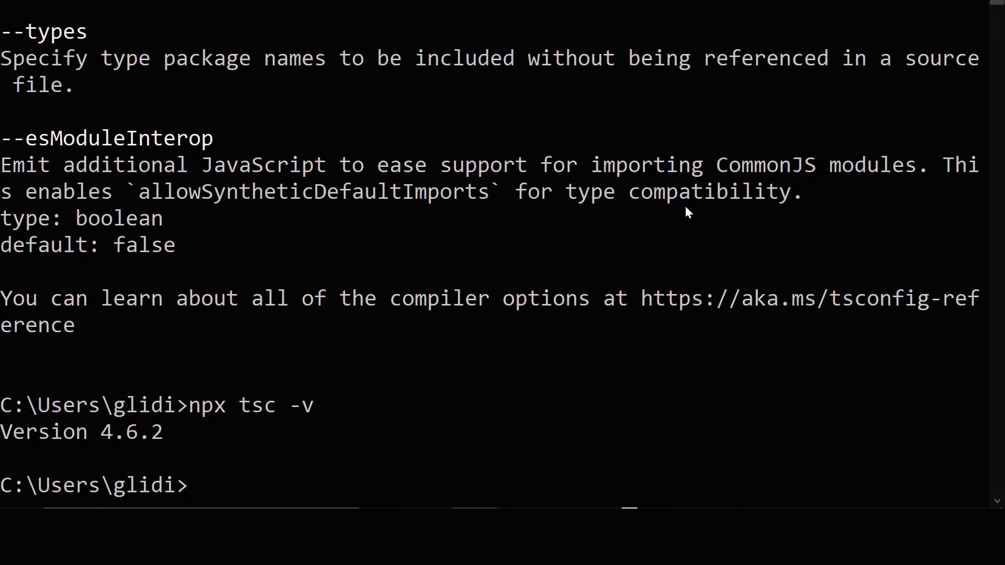
{"action": "type", "text": "tsc"}
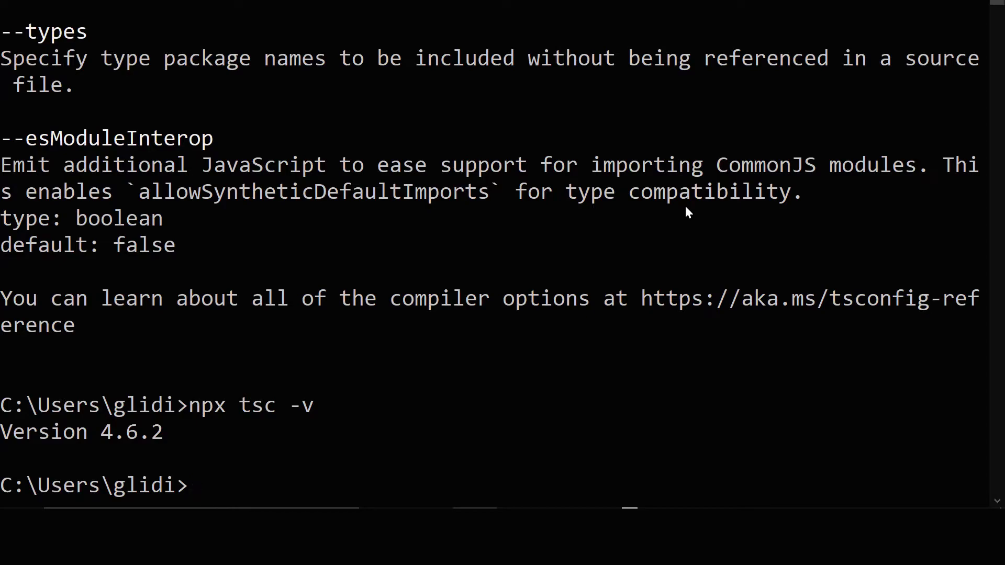
Run npm install -g ts-node: 17 packages changed, 0 vulnerabilities.
{"action": "type", "text": "npm"}
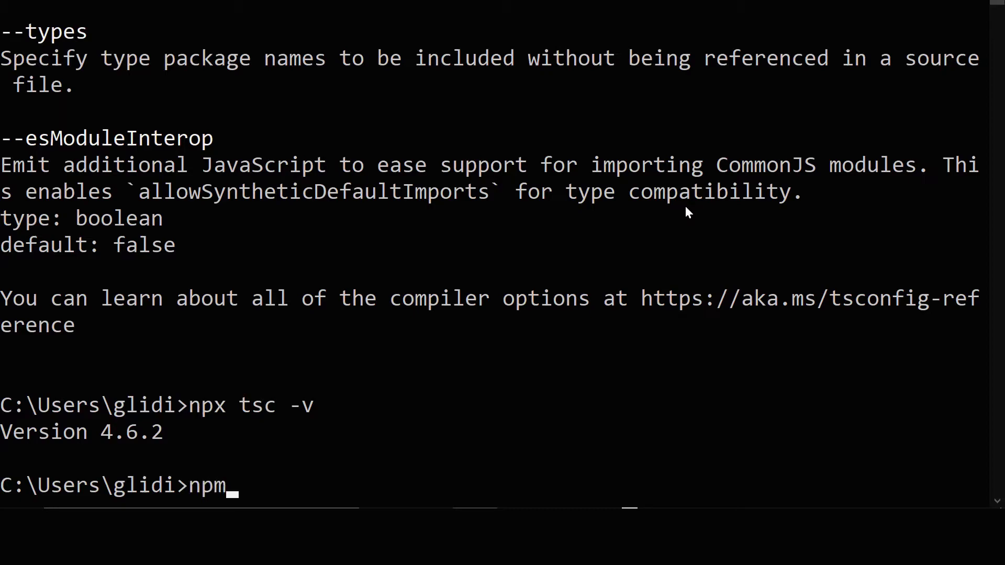
{"action": "type", "text": "install -g ts-"}
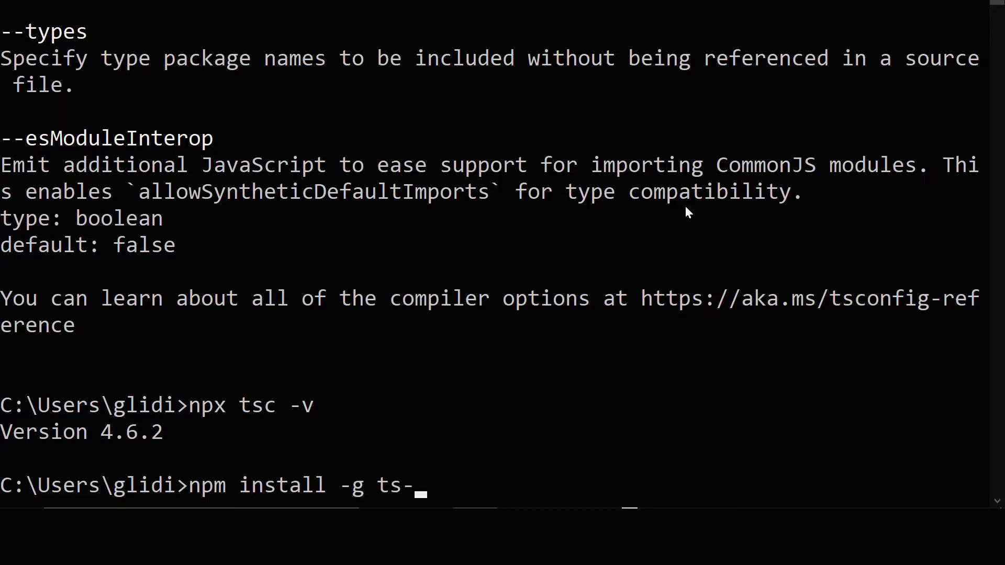
{"action": "type", "text": "node"}
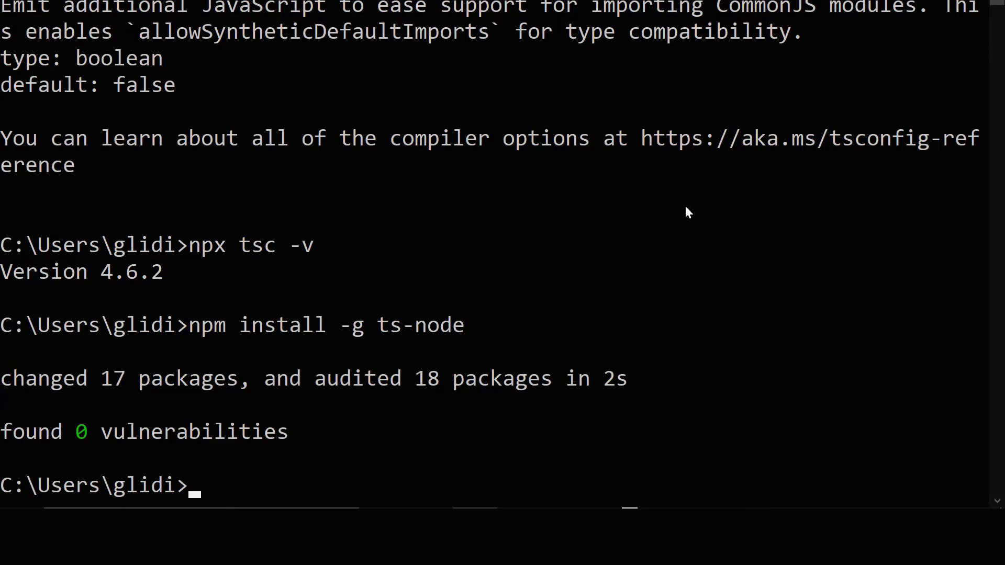
Start and exit an npx ts-node session, then enter npx ts-node -v.
{"action": "type", "text": "npx"}
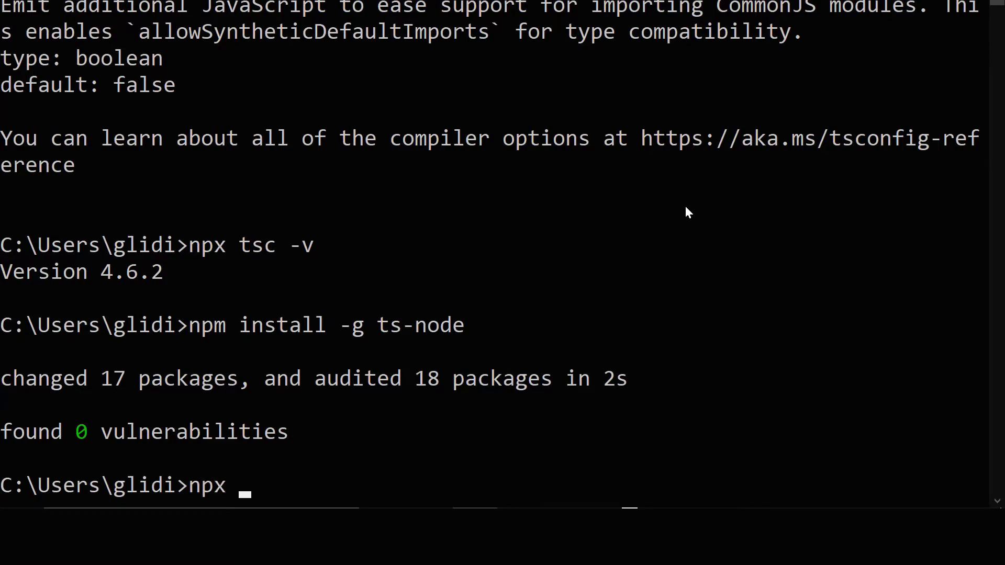
{"action": "type", "text": "ts-node"}
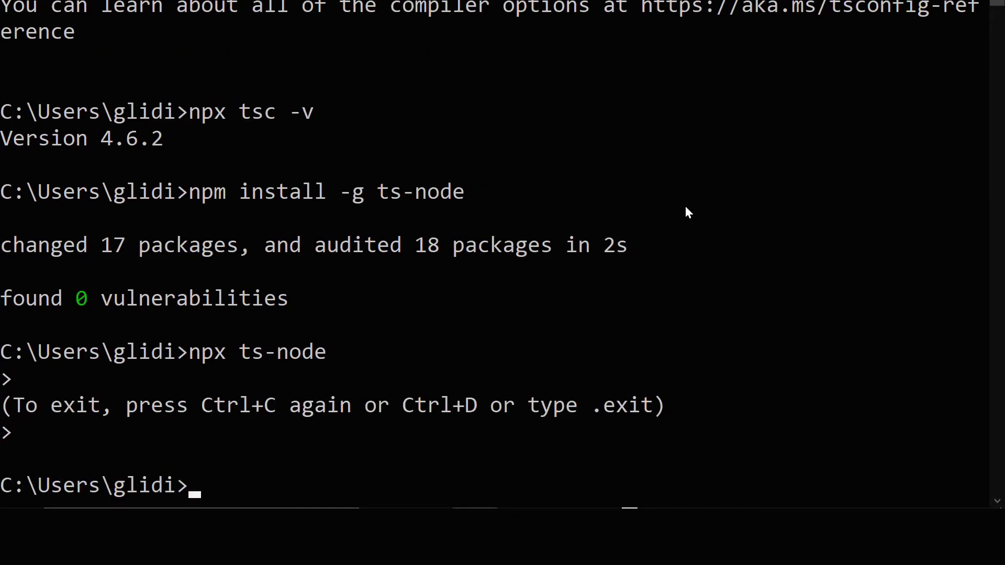
{"action": "type", "text": "npx ts-node"}
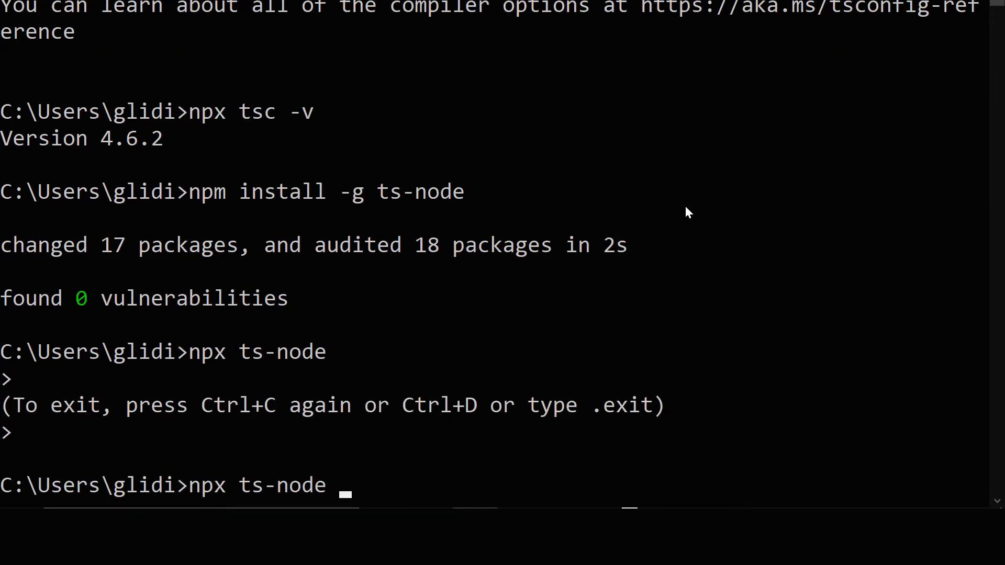
{"action": "type", "text": "-v"}
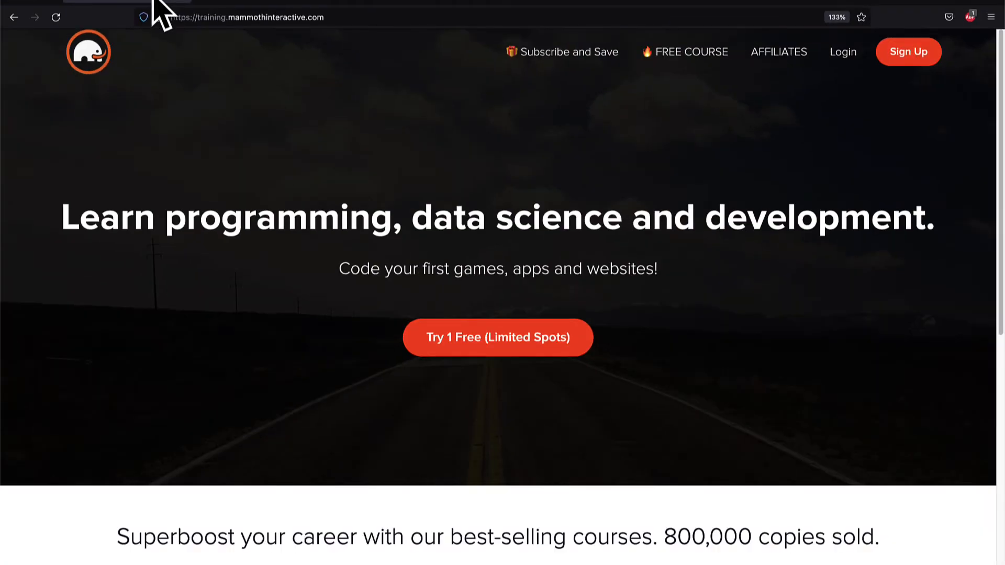
Scroll the Mammoth Interactive courses page past bundles like Excel in 99 Days and Hello Coding 3.0.
{"action": "scroll", "scroll_direction": "down", "scroll_amount": 3}
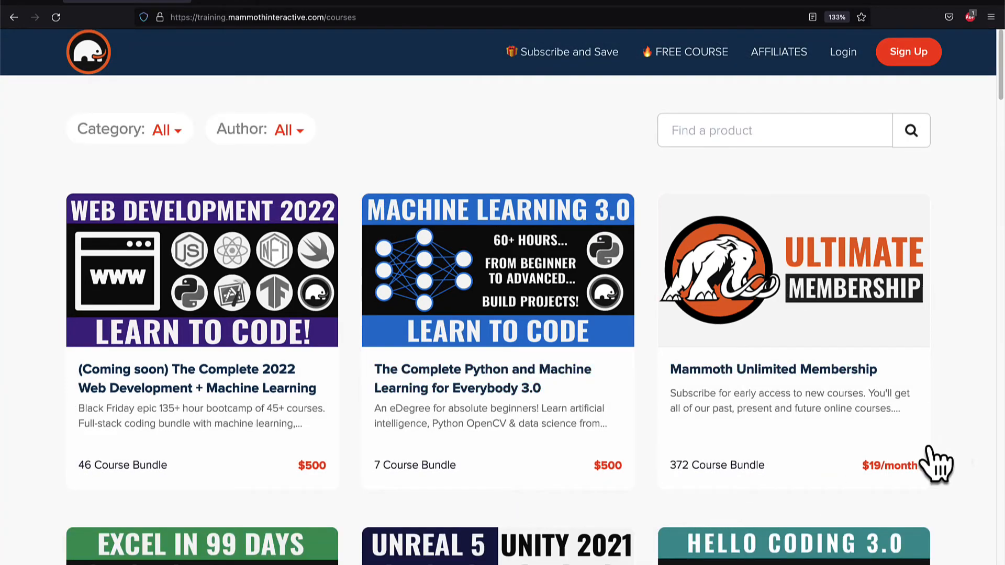
{"action": "mouse_move", "coordinate": [977, 464]}
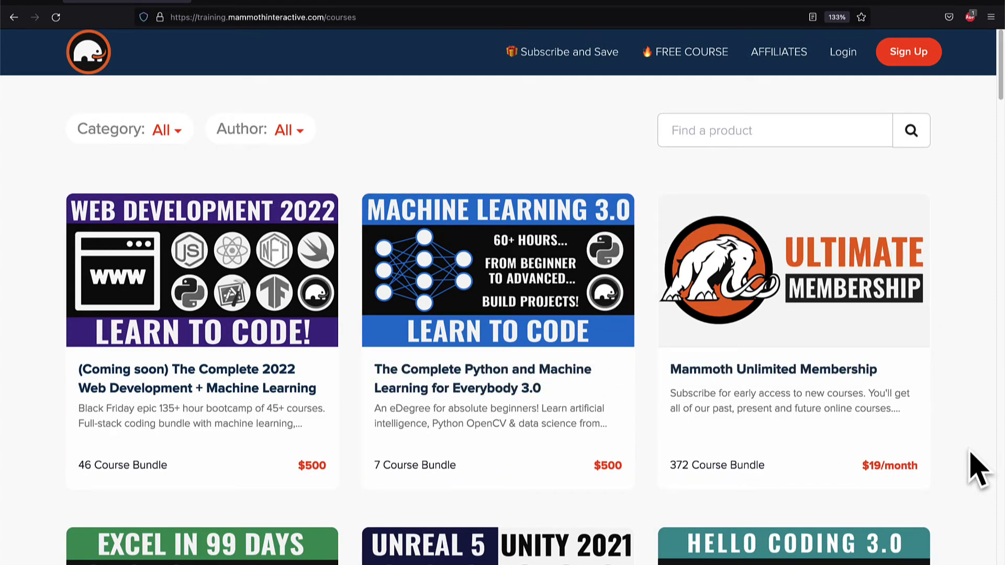
{"action": "scroll", "scroll_direction": "down", "scroll_amount": 3}
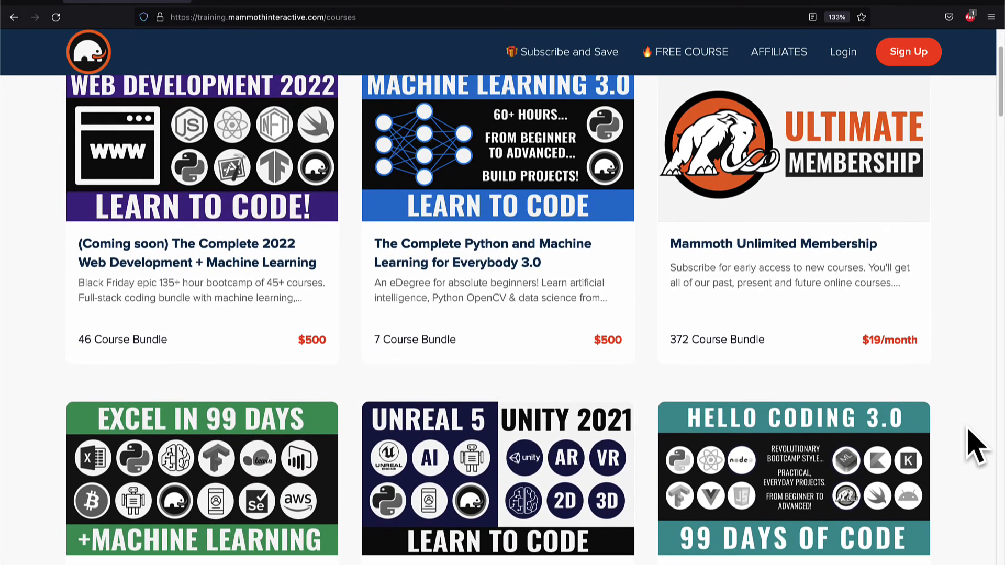
{"action": "scroll", "scroll_direction": "down", "scroll_amount": 3}
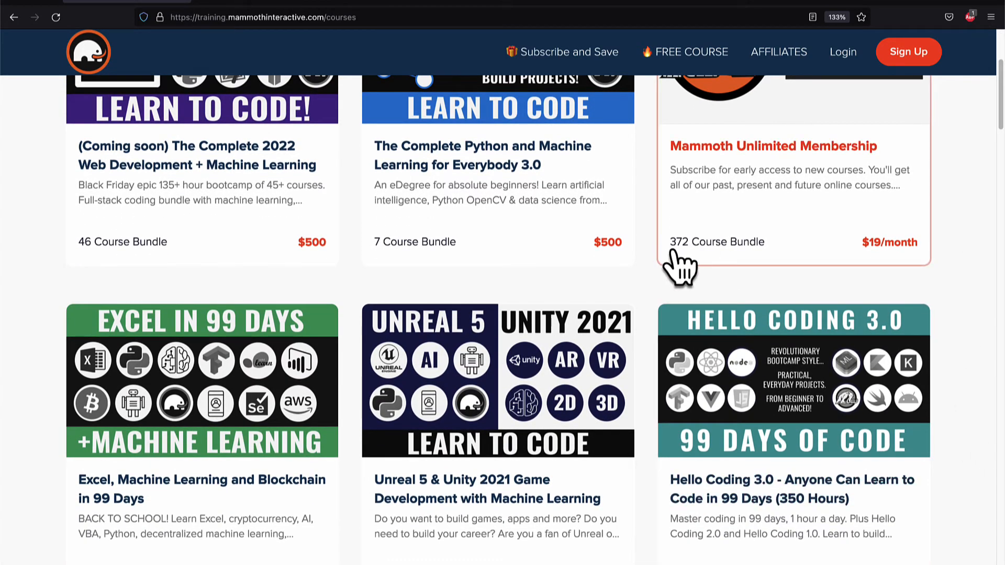
{"action": "scroll", "scroll_direction": "down", "scroll_amount": 3}
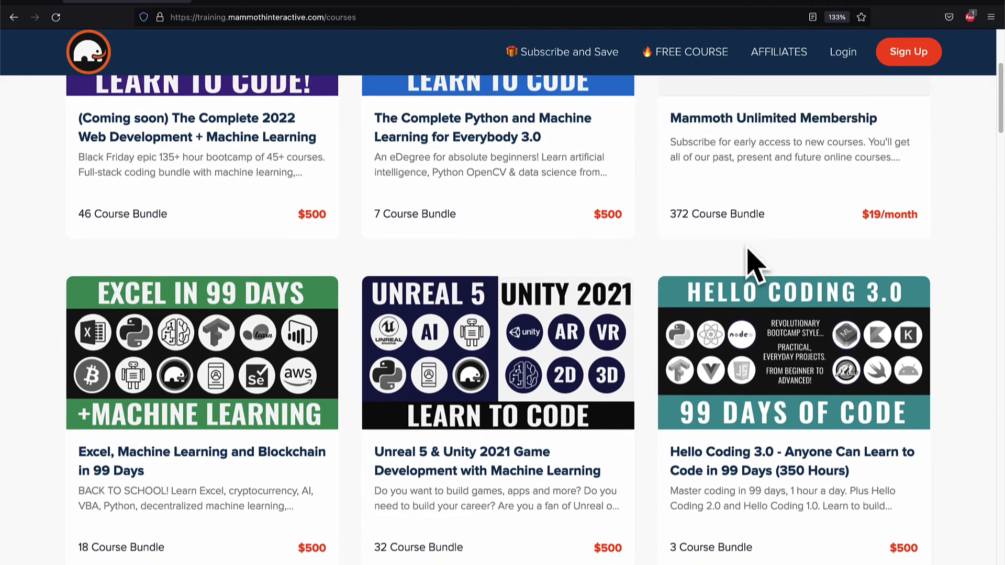